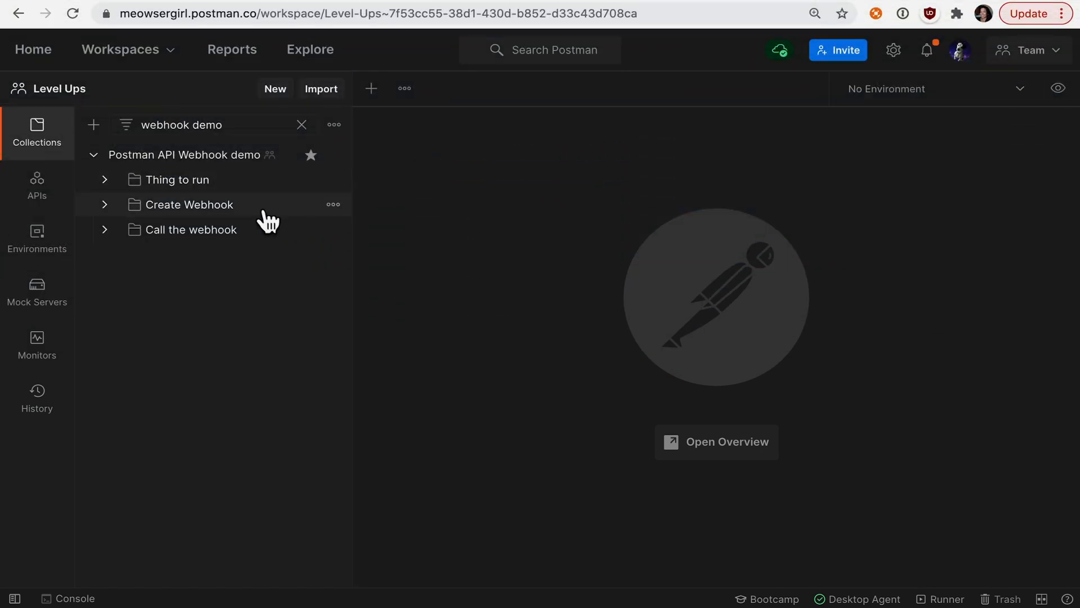
mouse_move(177, 230)
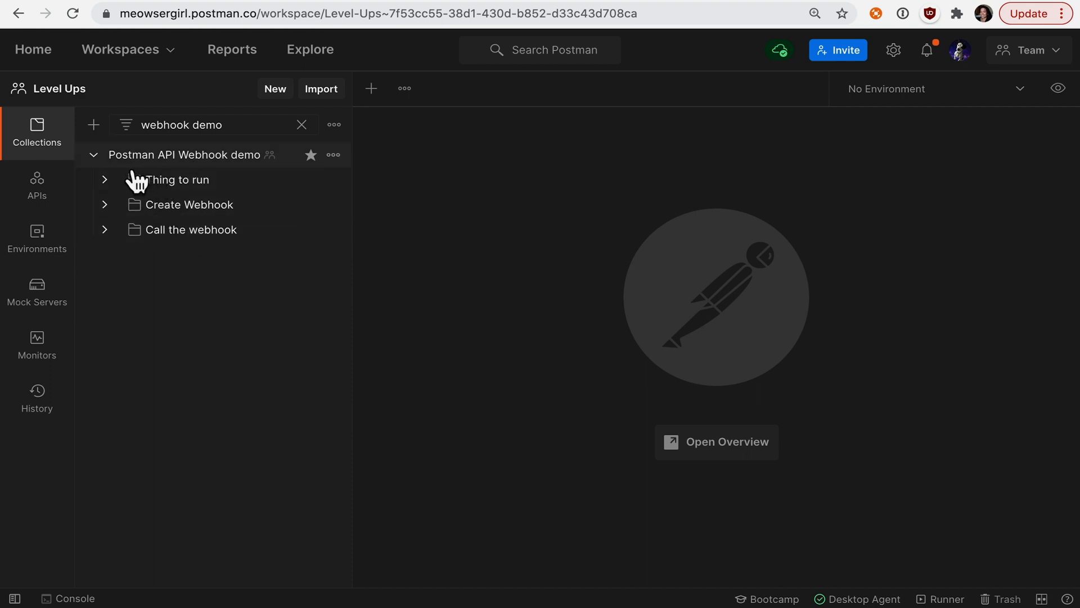
mouse_move(138, 172)
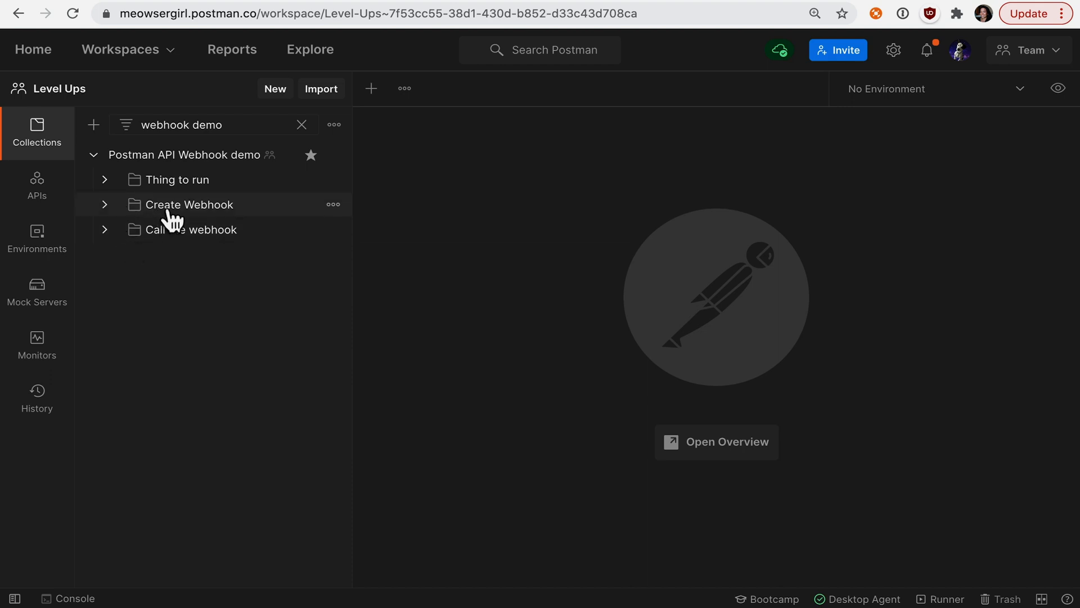
mouse_move(184, 247)
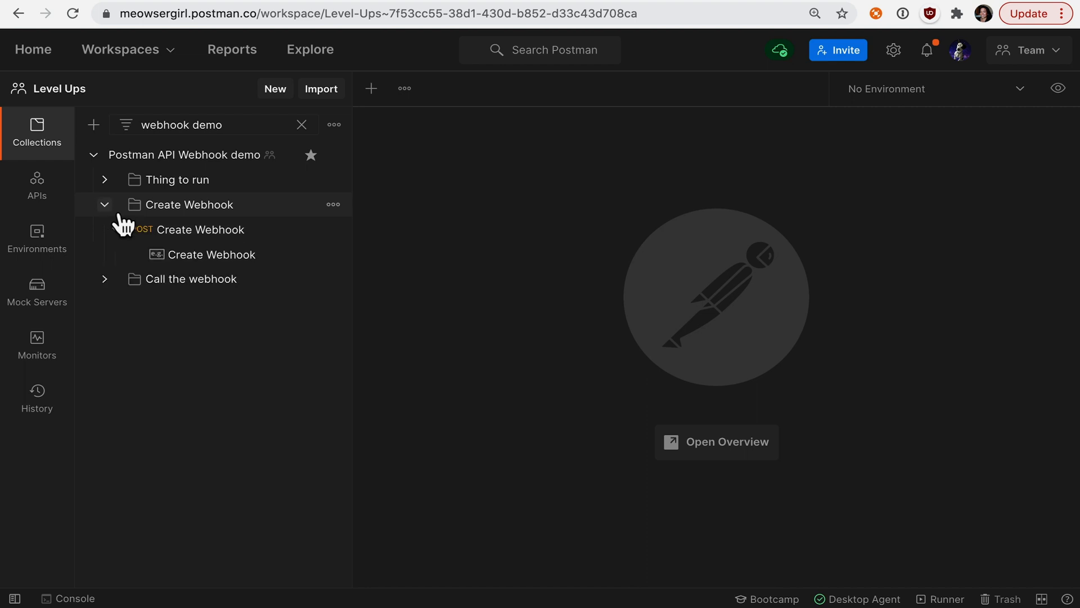
Step: Open the POST Create Webhook request, inspect its URL, and close the documentation pane
click(200, 230)
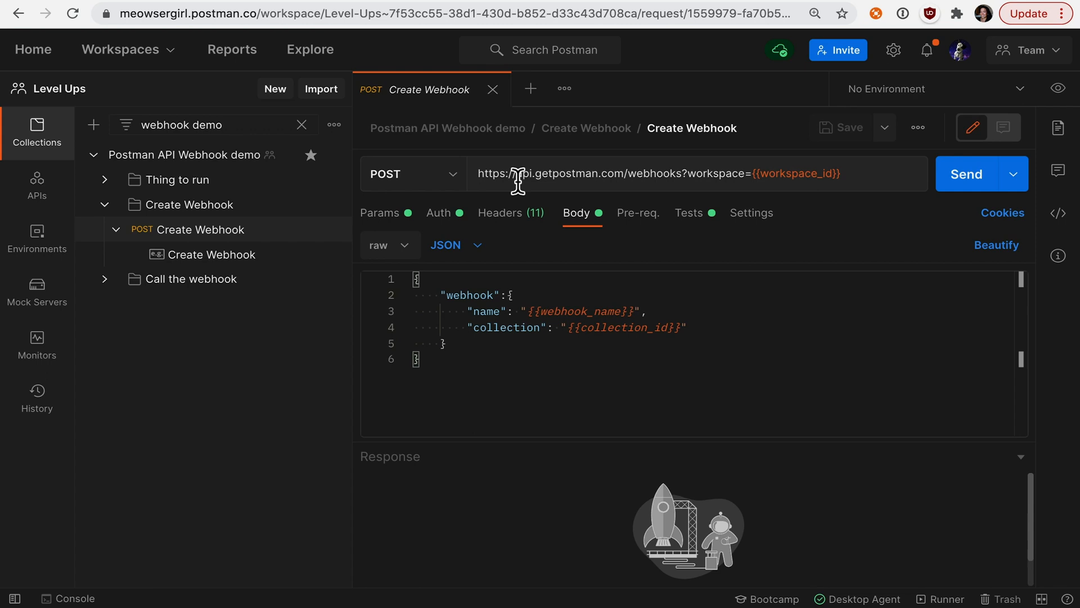
double_click(568, 174)
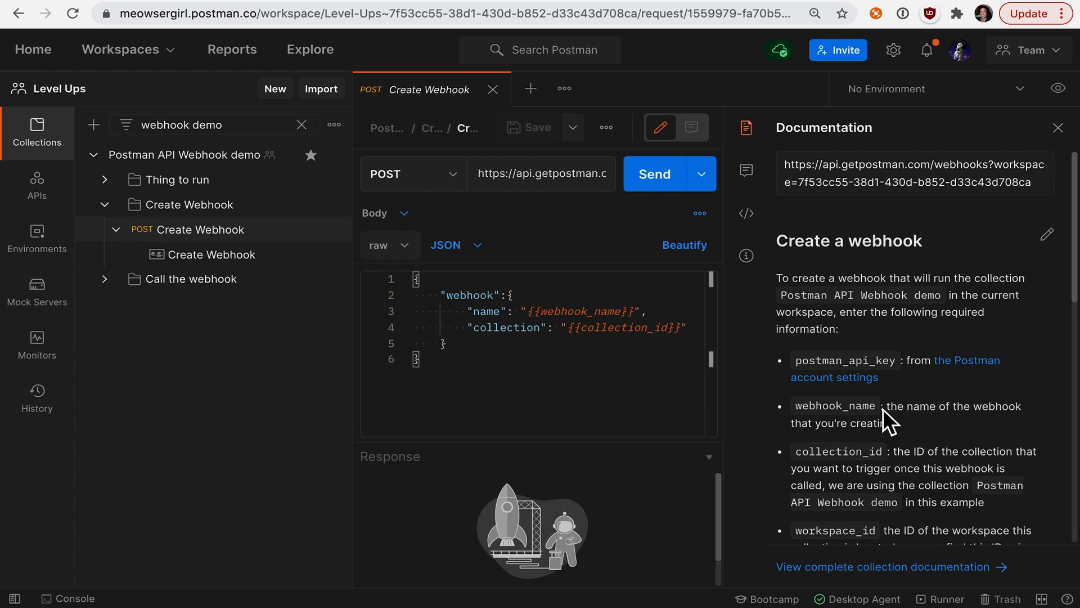
click(1058, 125)
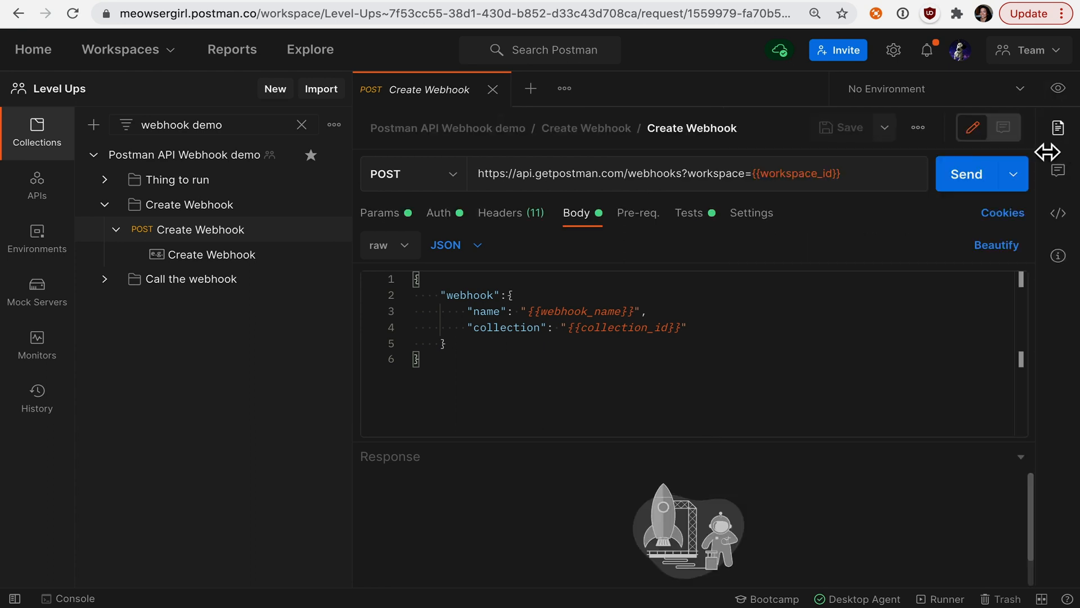
mouse_move(600, 232)
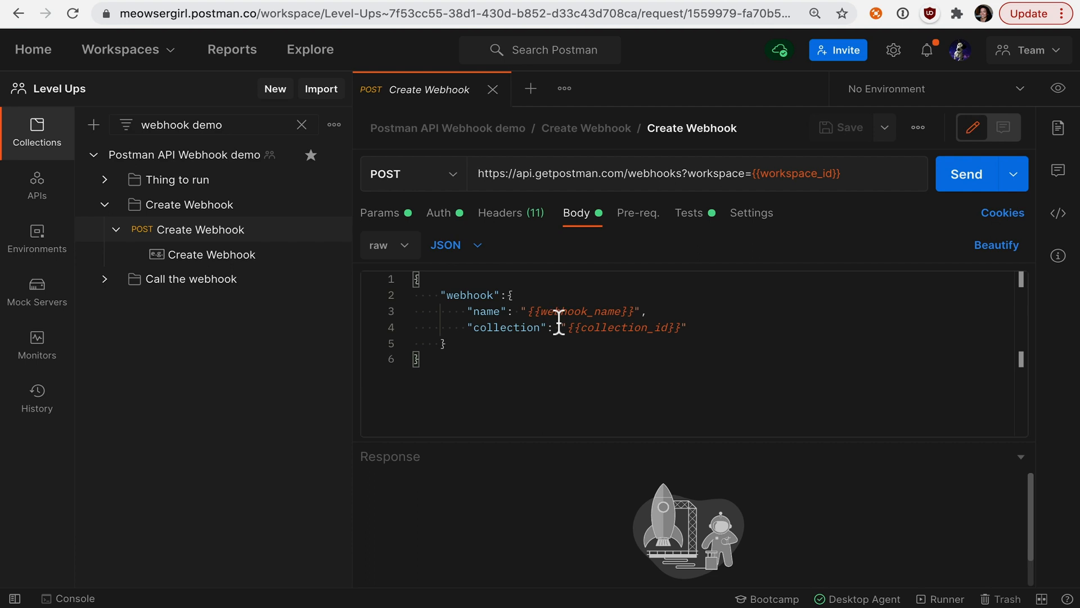
mouse_move(627, 347)
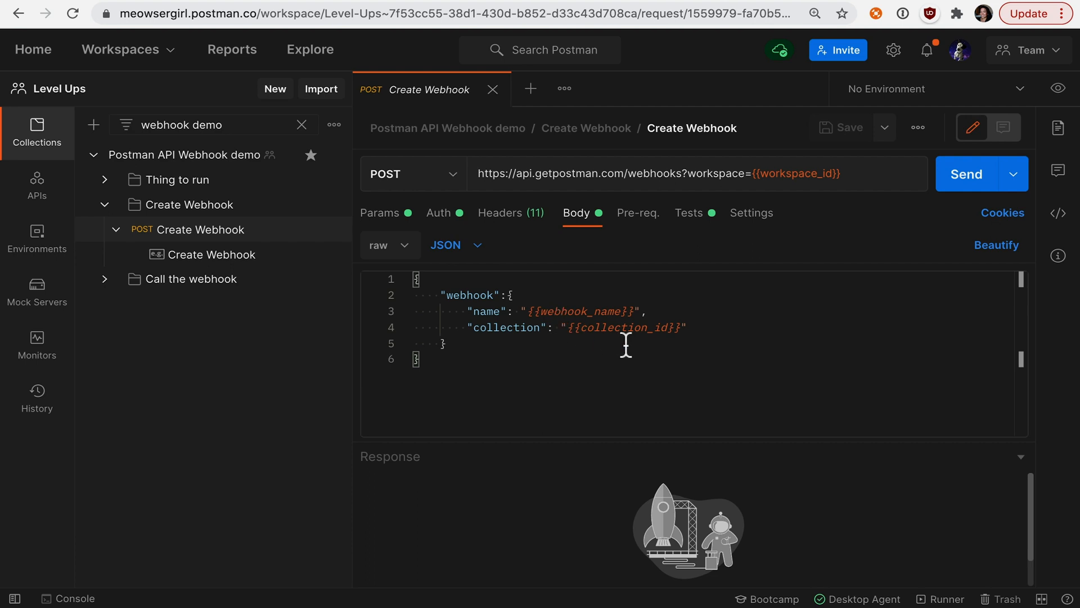
mouse_move(595, 340)
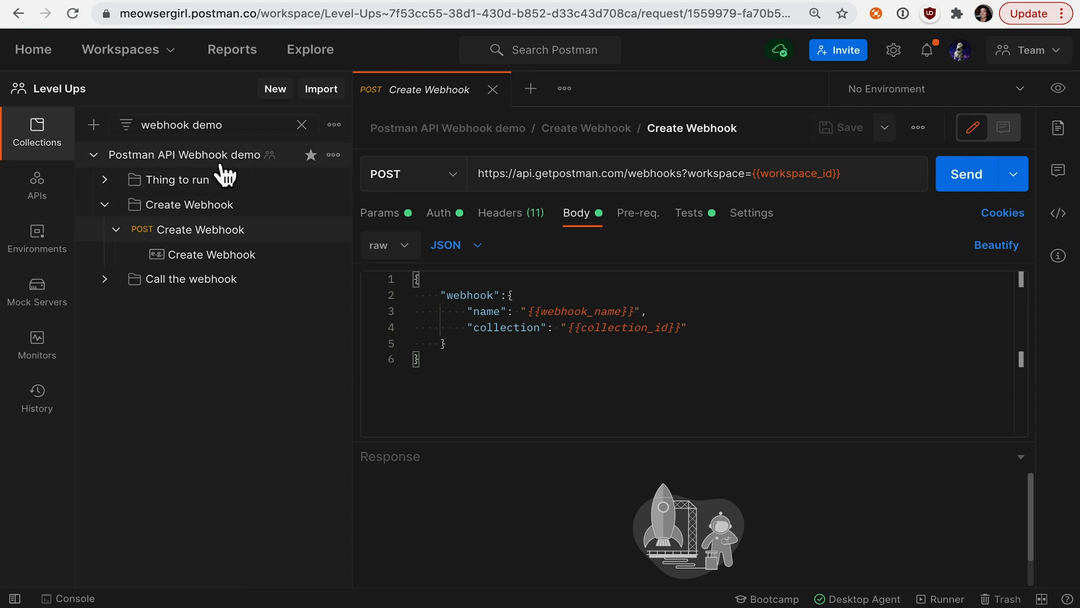
mouse_move(196, 321)
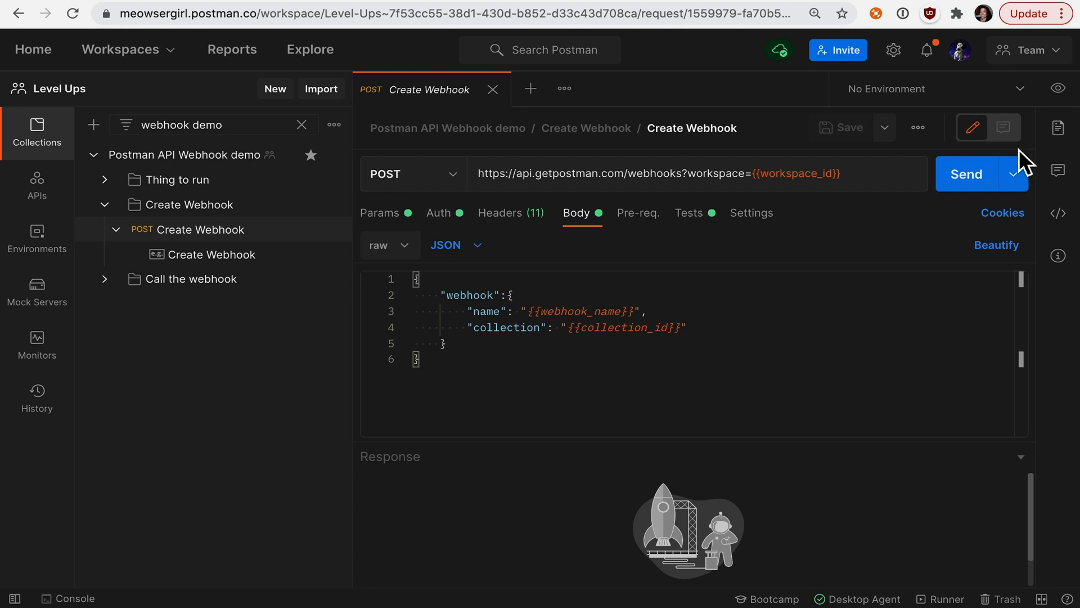
Step: Send Create Webhook and review the enlarged test script that stores webhook_url
click(966, 174)
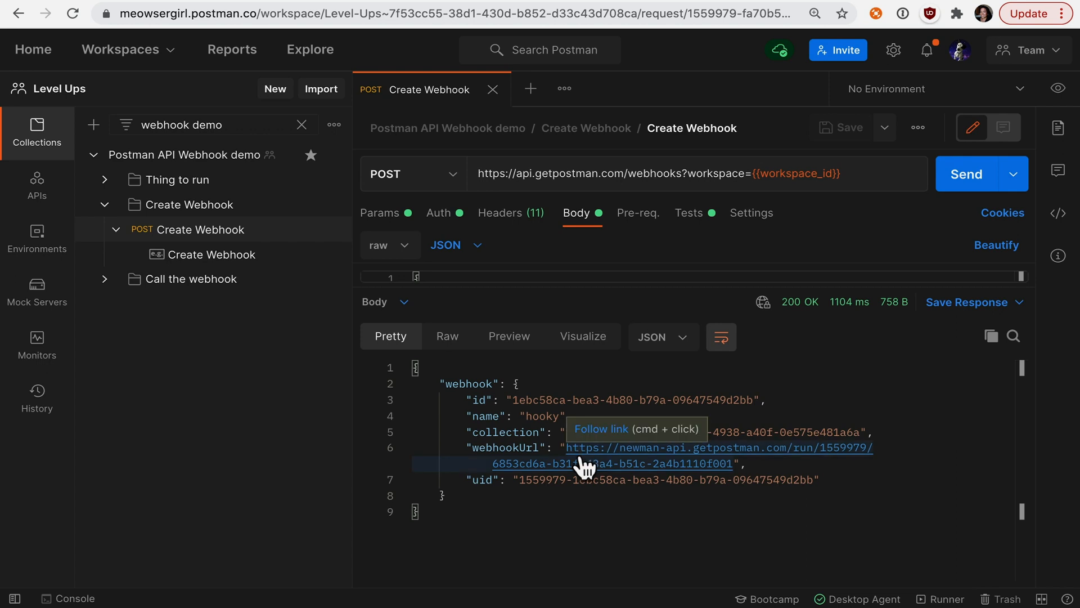
click(689, 213)
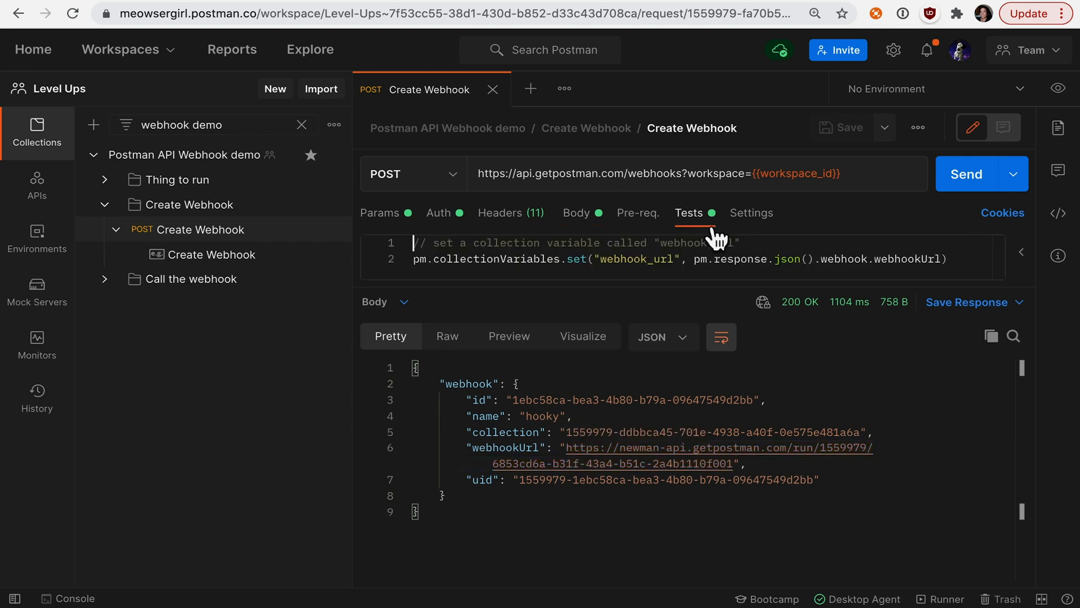
drag(703, 295, 702, 439)
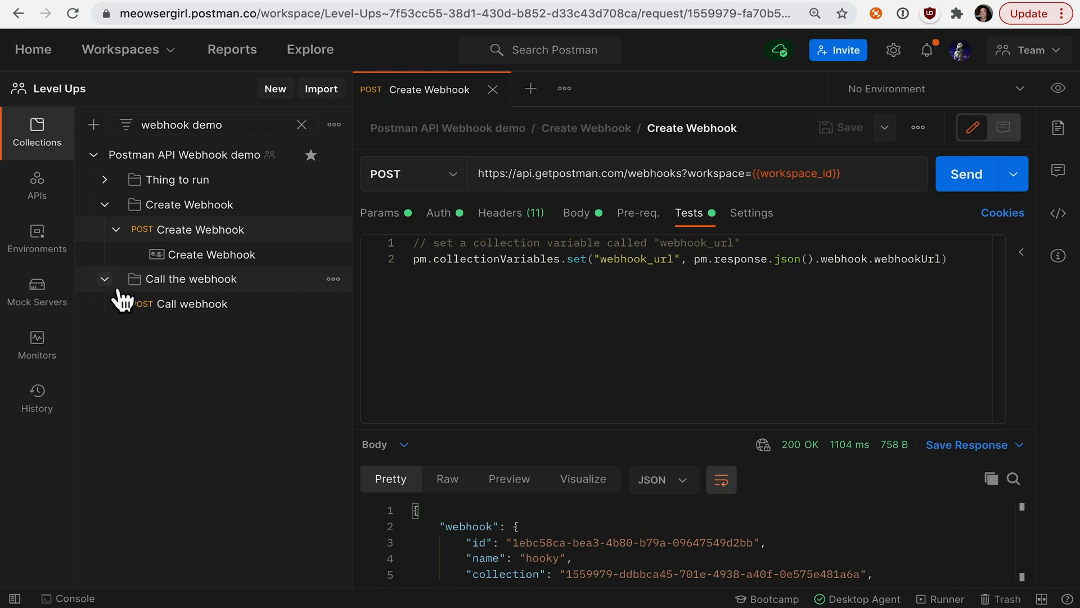
Step: Send the Call webhook request with its ahoy matey body, getting 200 OK
click(192, 304)
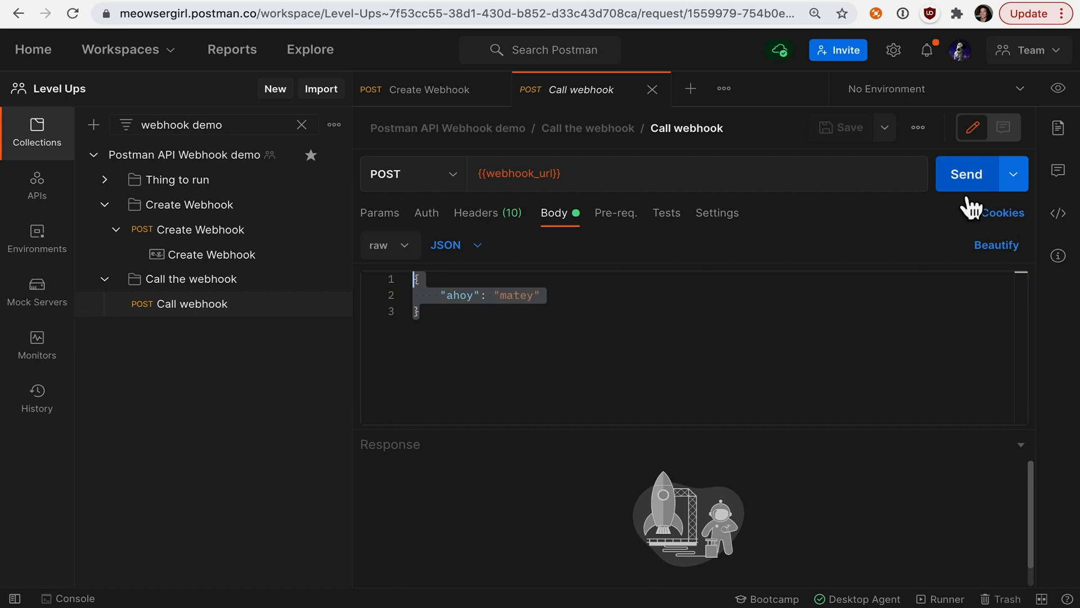
mouse_move(217, 366)
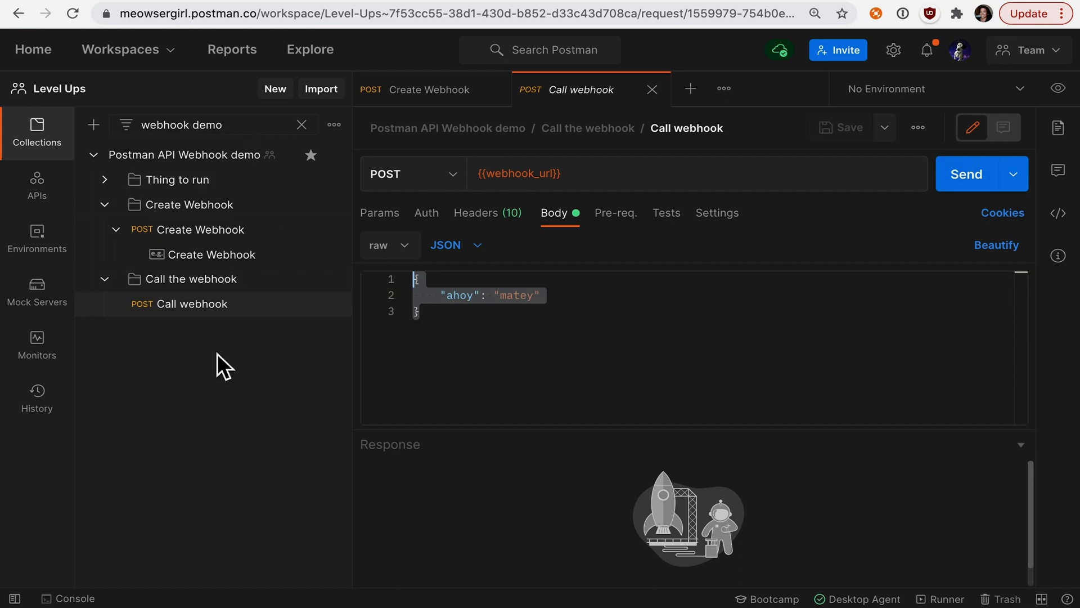
click(965, 174)
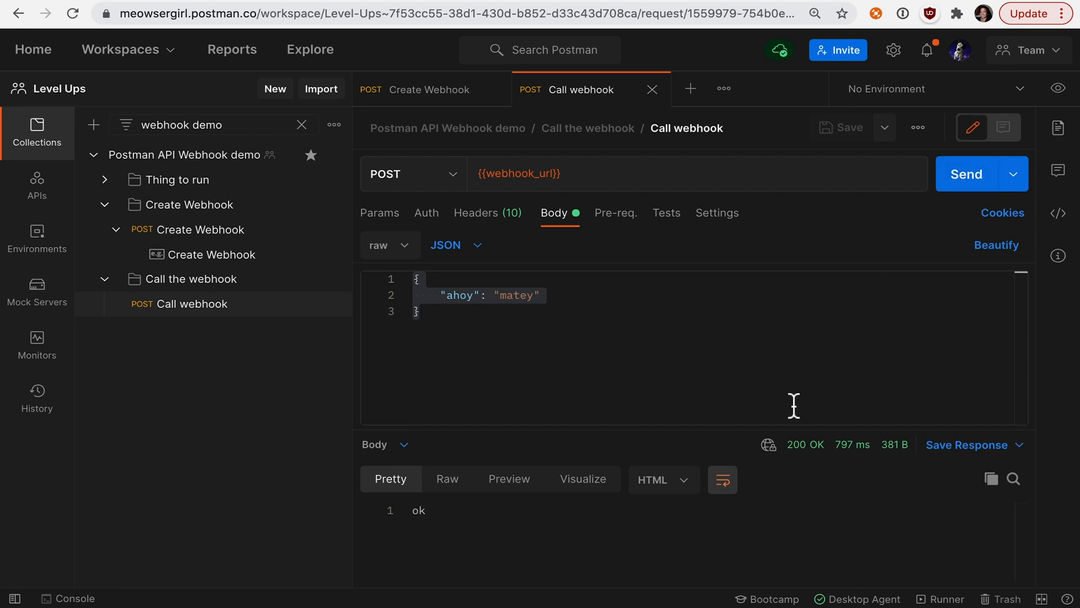
mouse_move(812, 471)
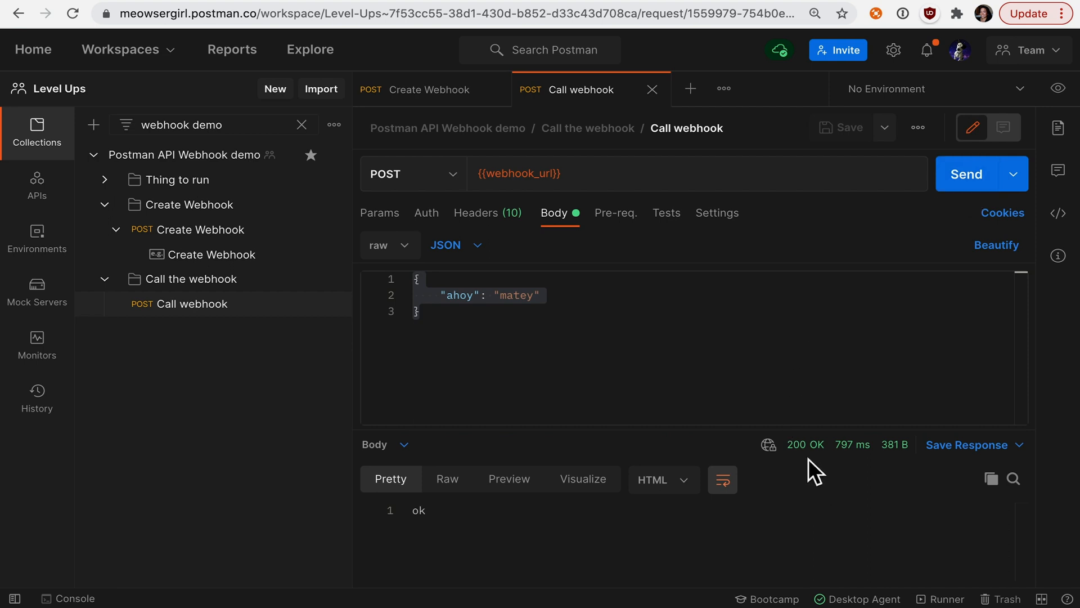
mouse_move(732, 403)
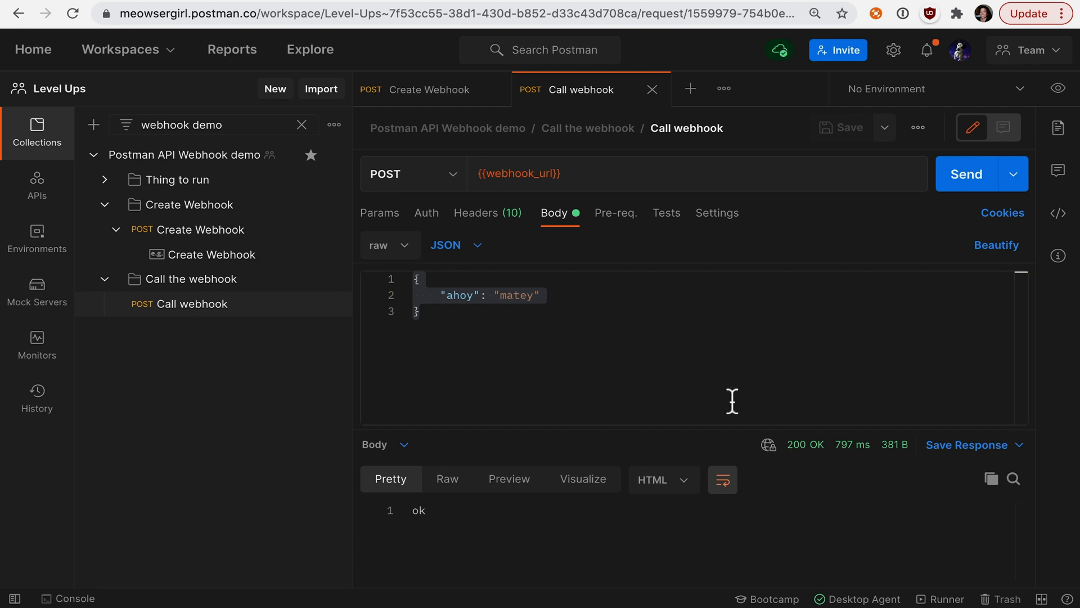
mouse_move(37, 344)
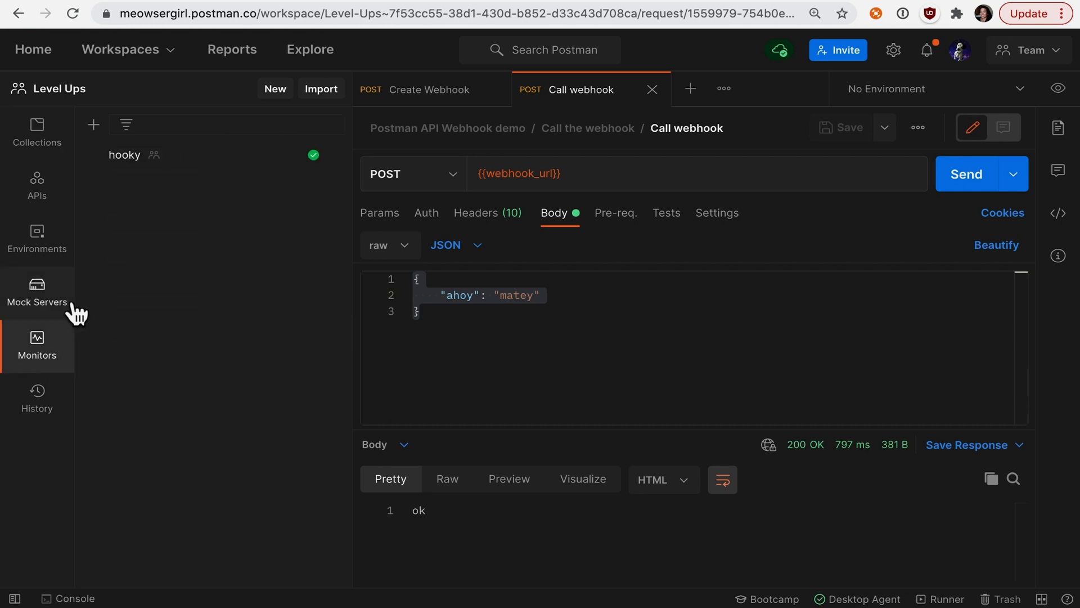
Step: View the hooky monitor run's console log, then open Echo the payload from Collections
click(125, 155)
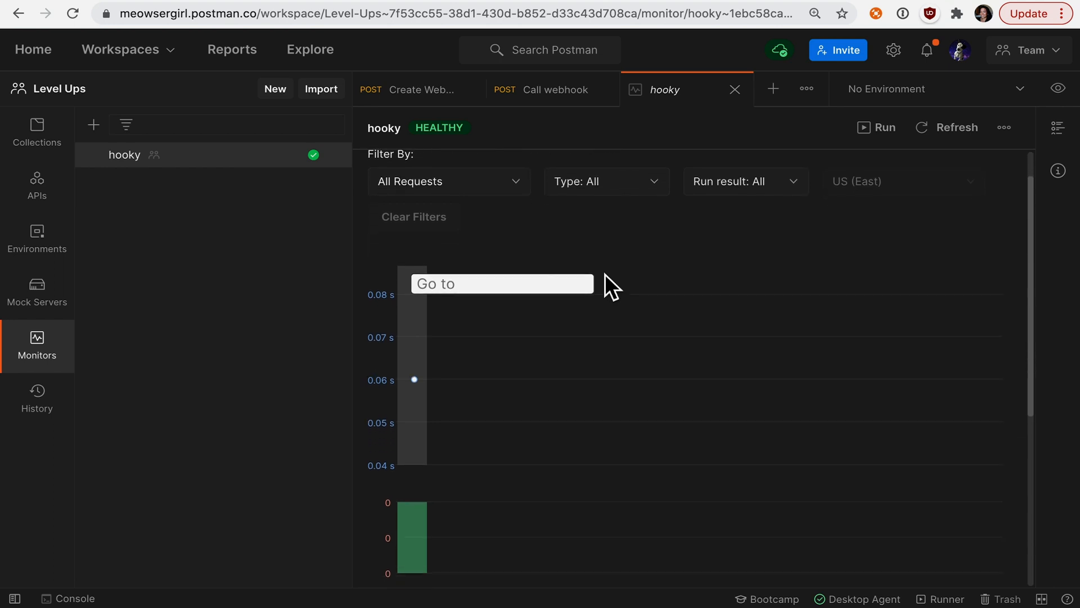
mouse_move(422, 254)
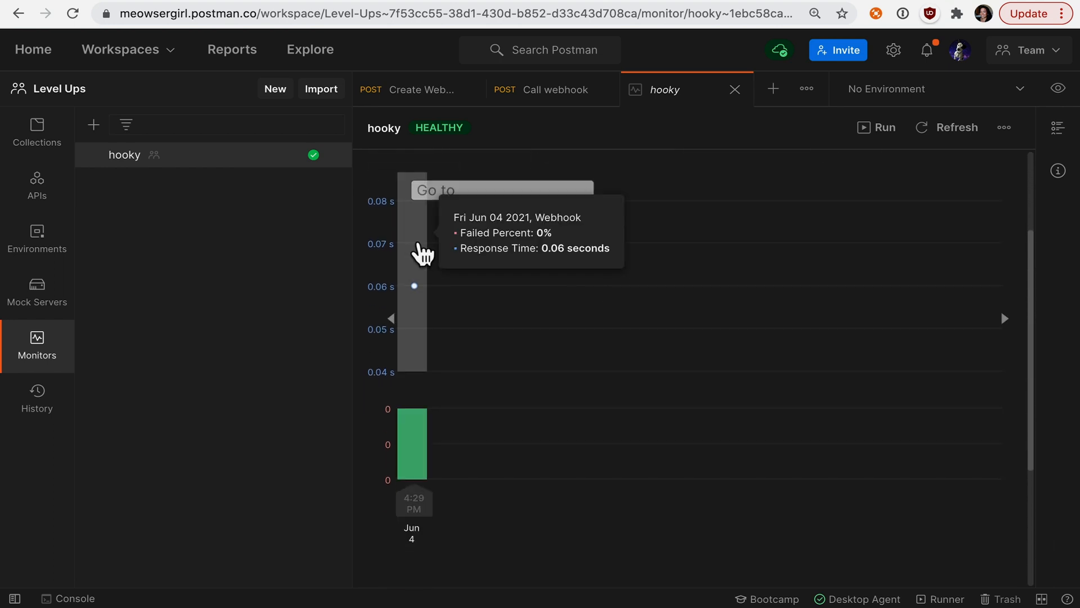
scroll(down, 3)
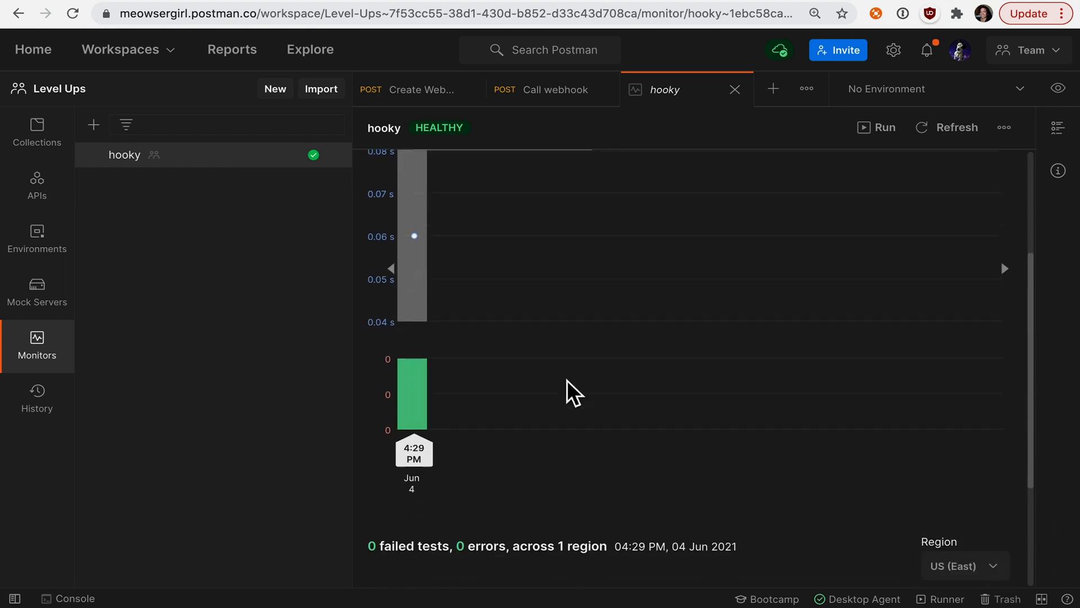
scroll(down, 3)
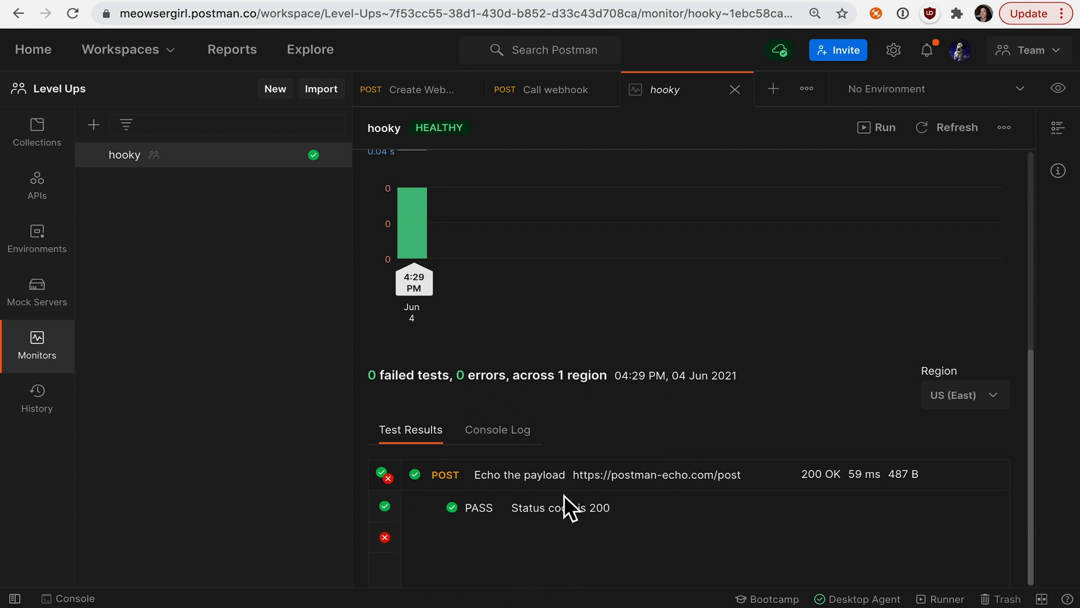
mouse_move(556, 513)
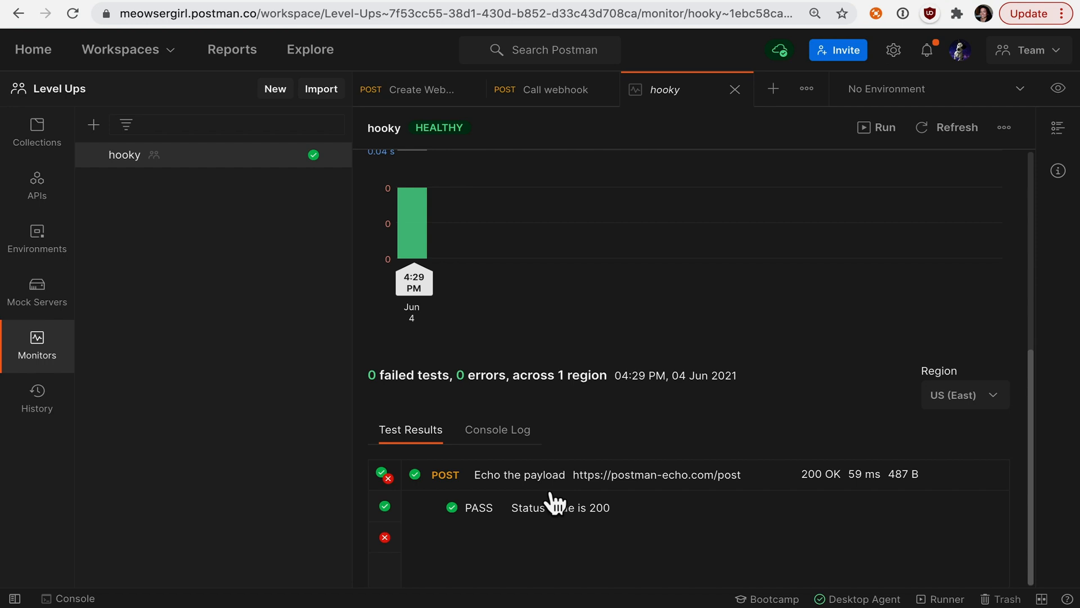
mouse_move(513, 461)
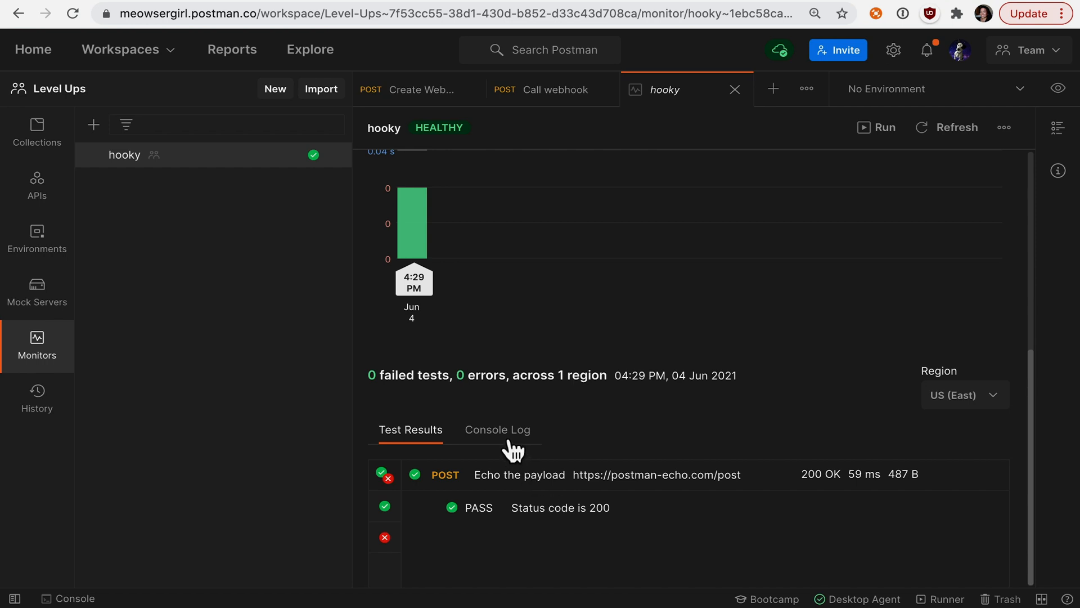
click(497, 430)
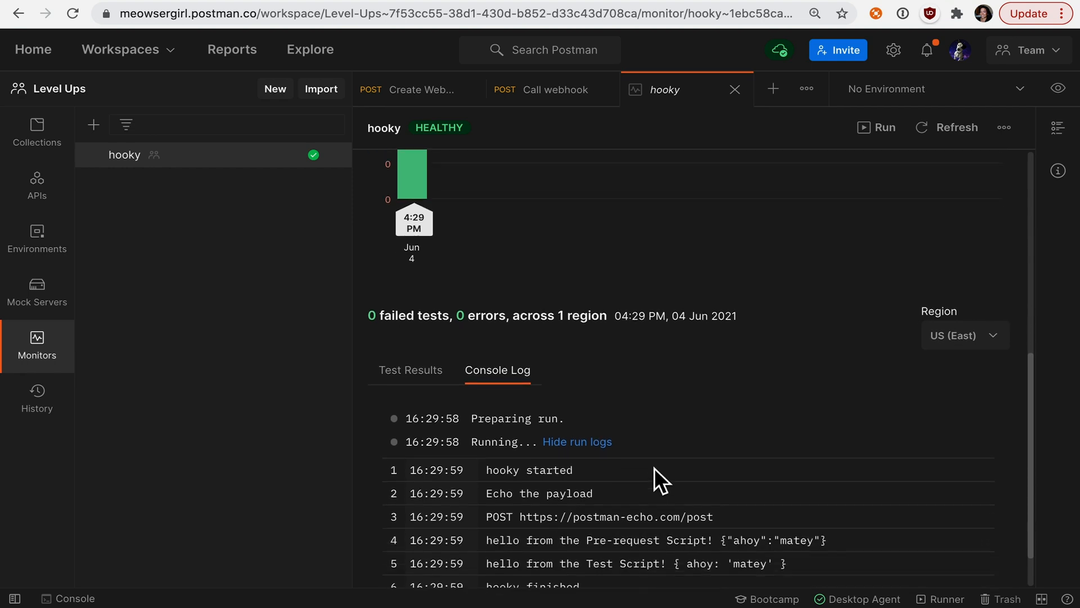
scroll(down, 3)
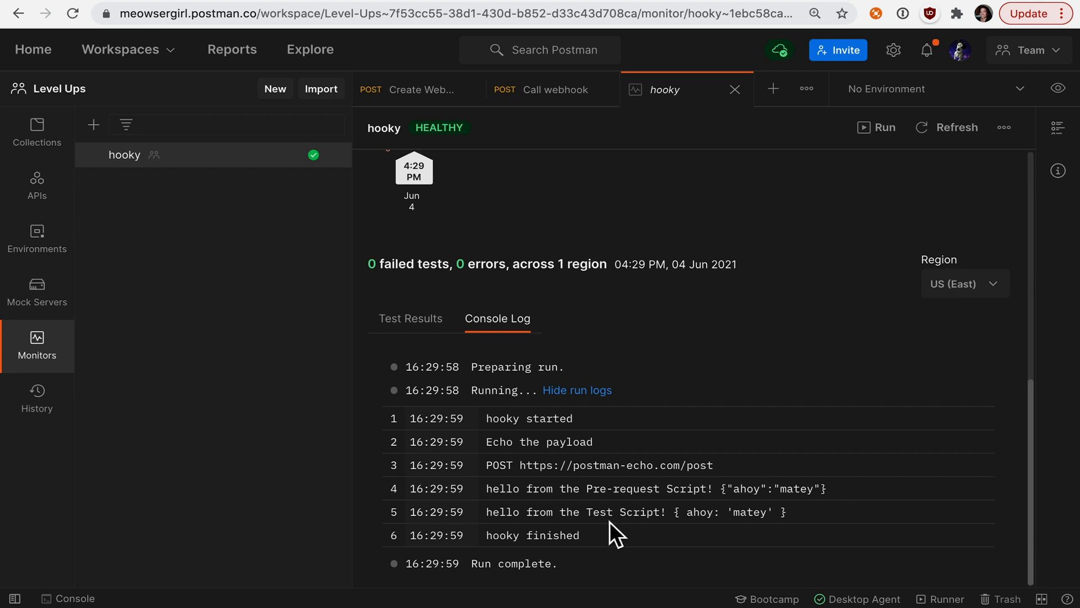
mouse_move(705, 393)
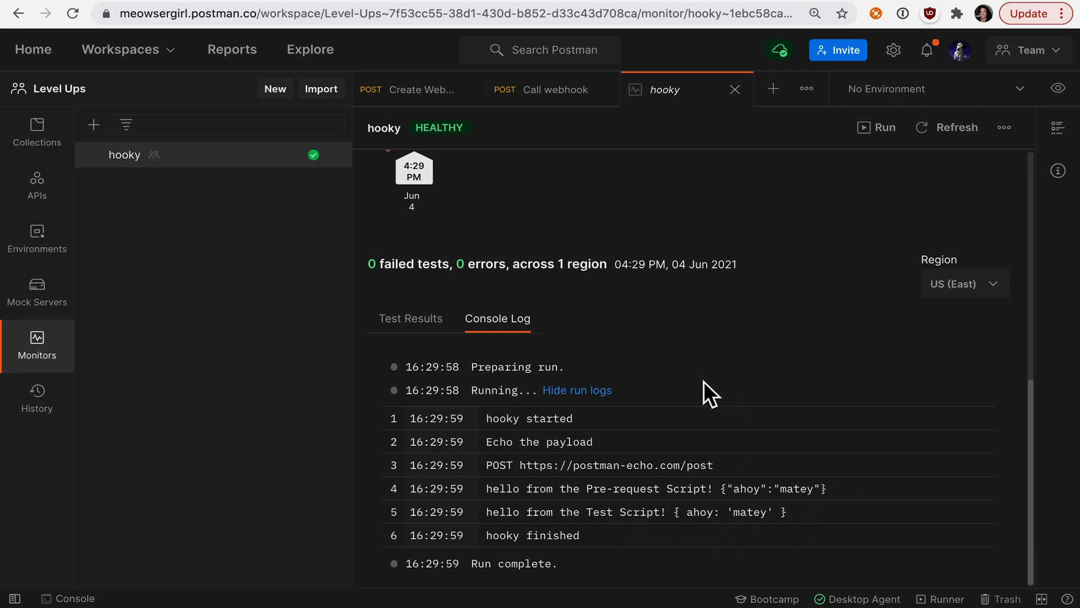
mouse_move(639, 364)
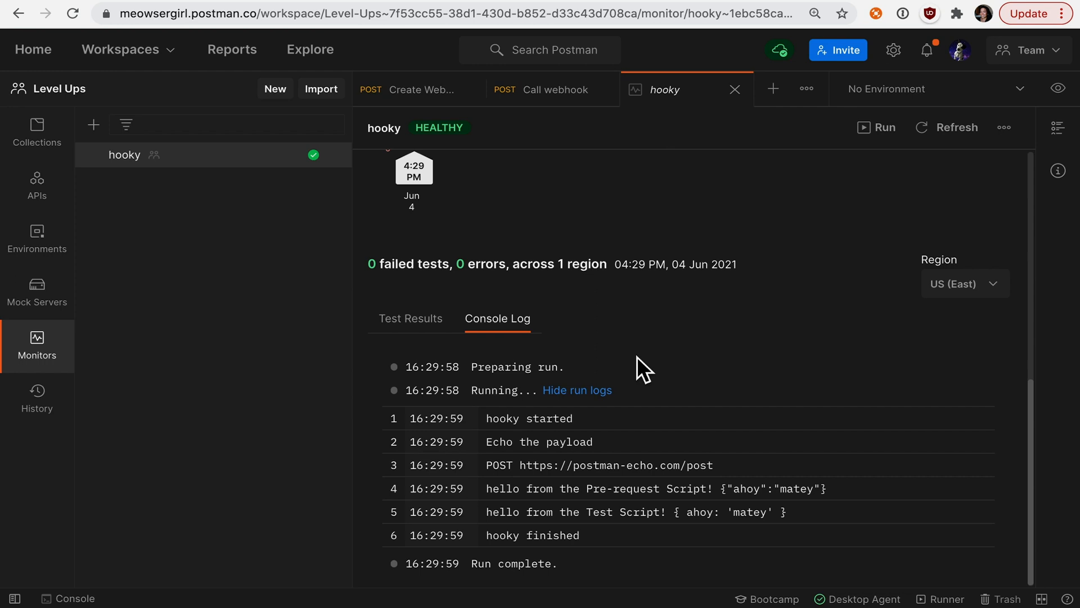
mouse_move(347, 376)
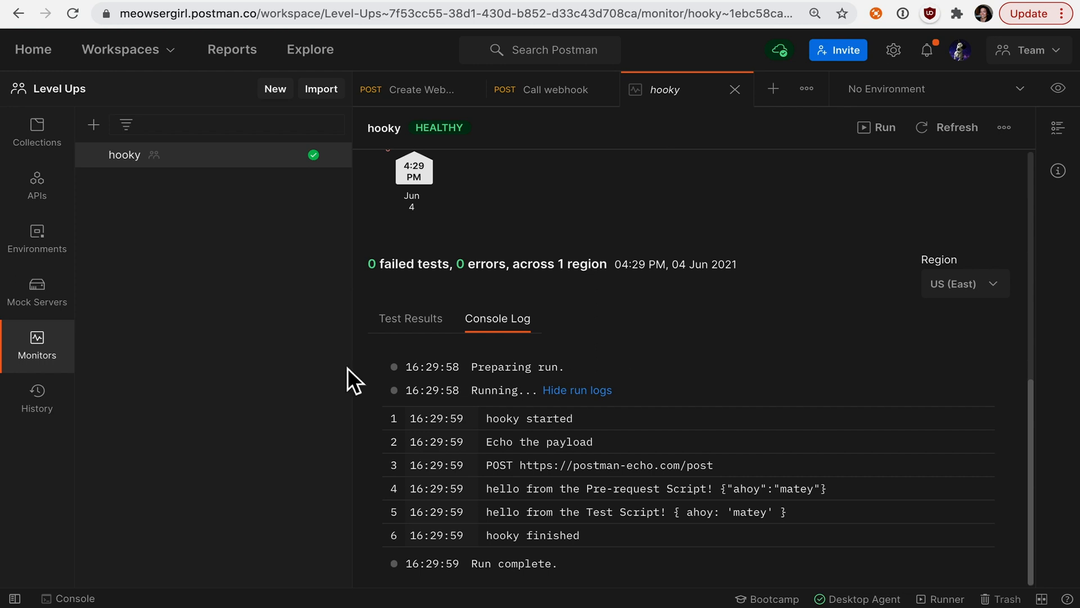
click(36, 129)
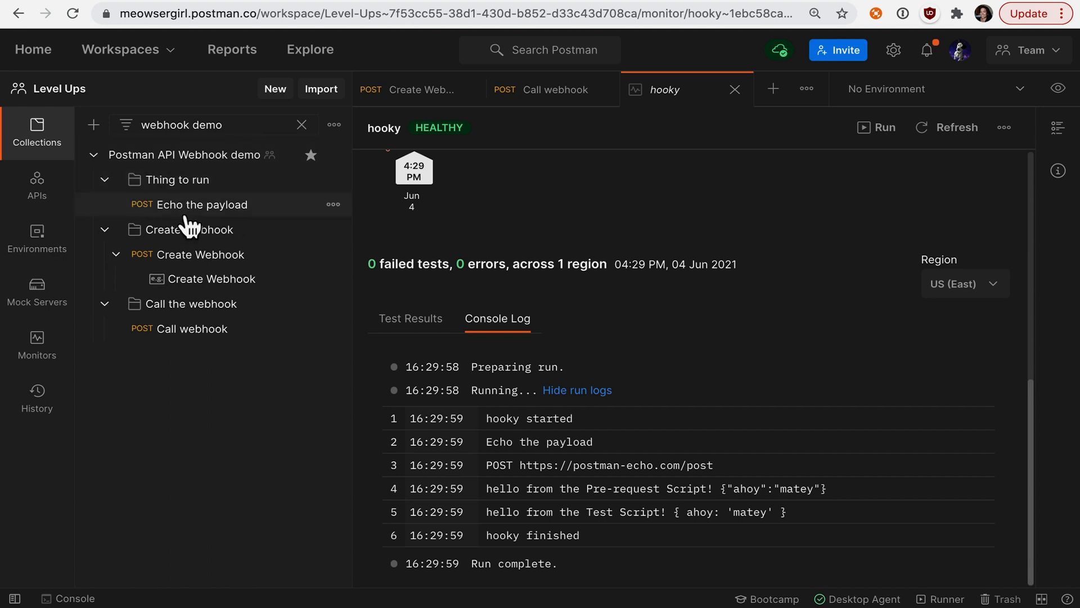
click(201, 204)
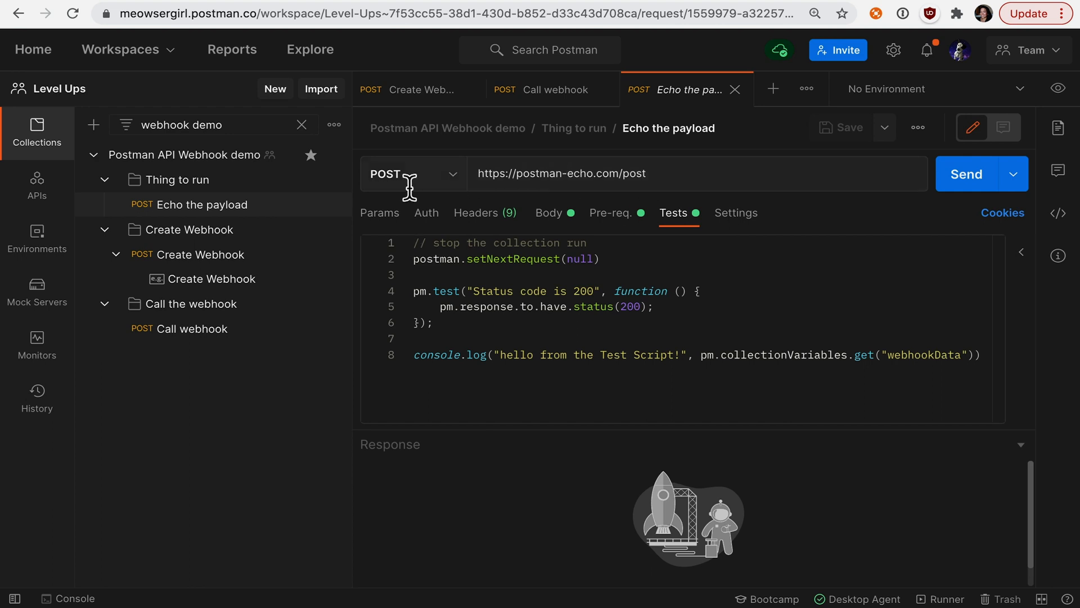
Step: Review Echo the payload's pre-request script around globals.previousRequest, then its test script
click(610, 213)
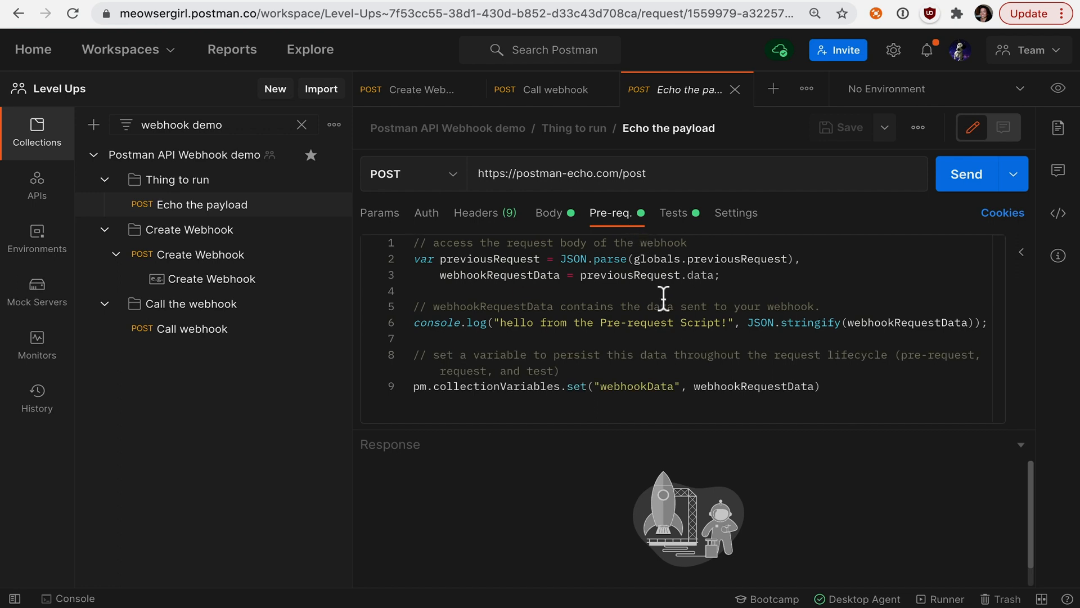
double_click(657, 259)
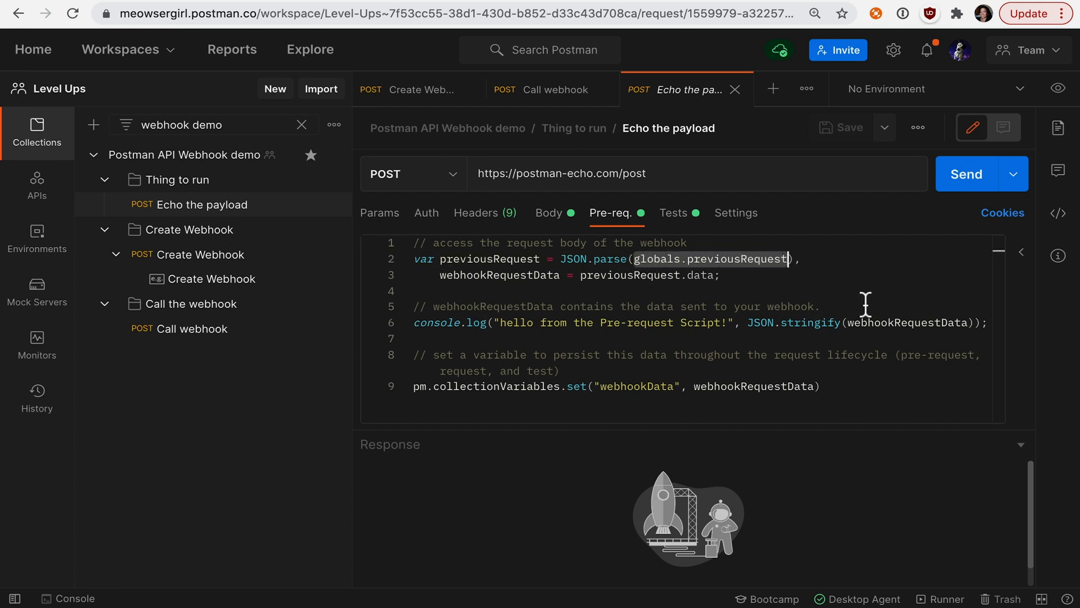
mouse_move(472, 339)
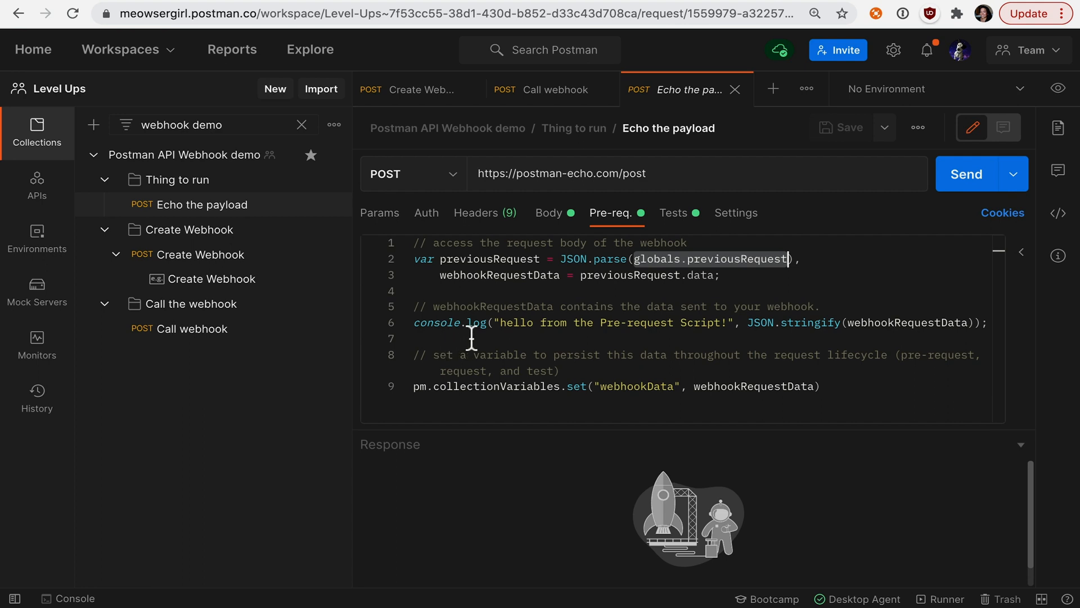
mouse_move(614, 340)
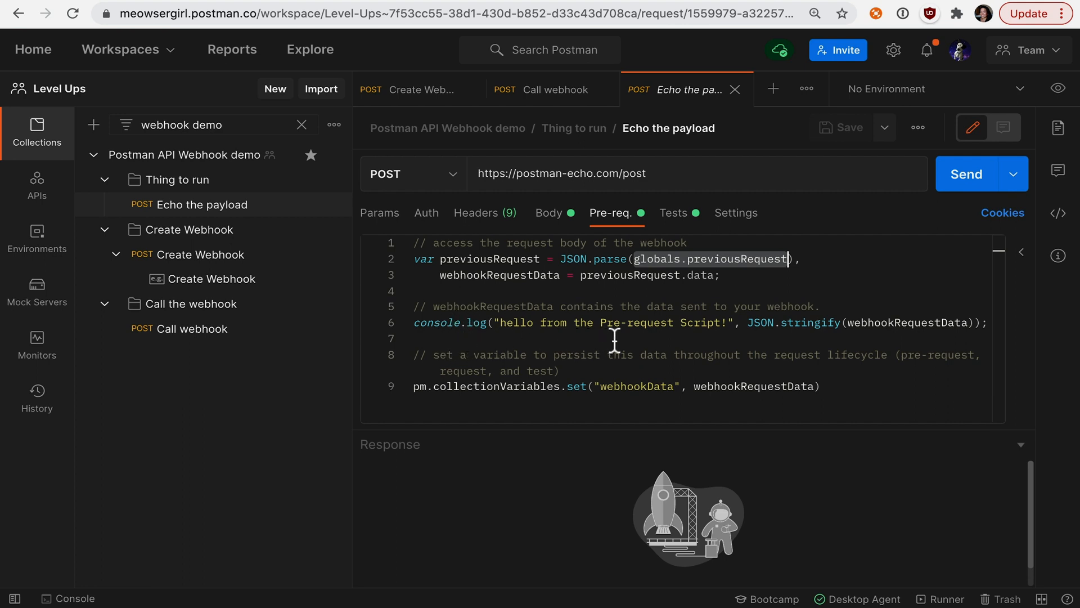
mouse_move(692, 234)
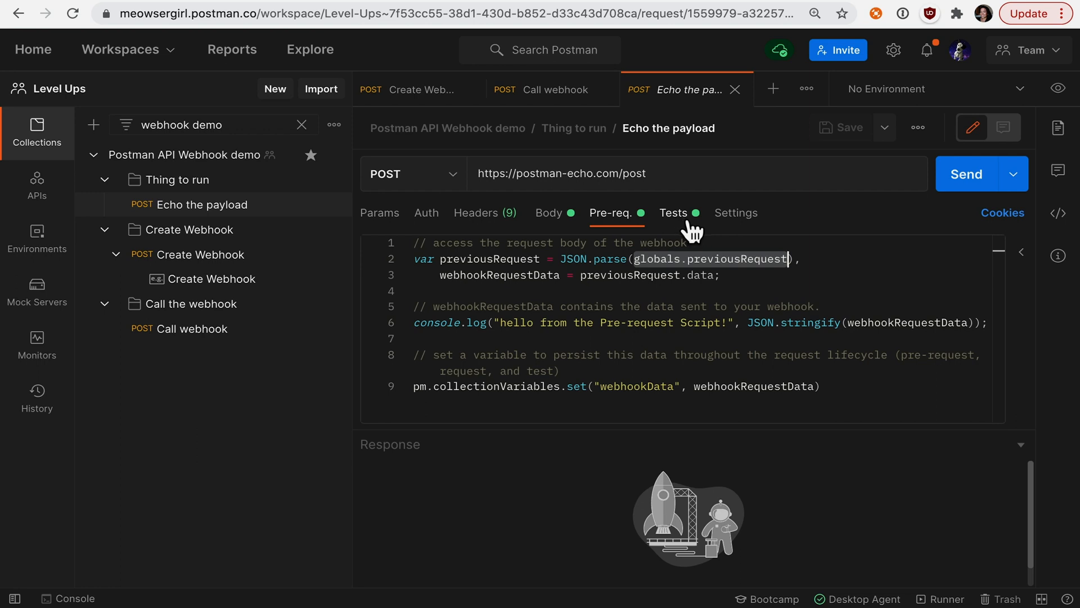
click(673, 213)
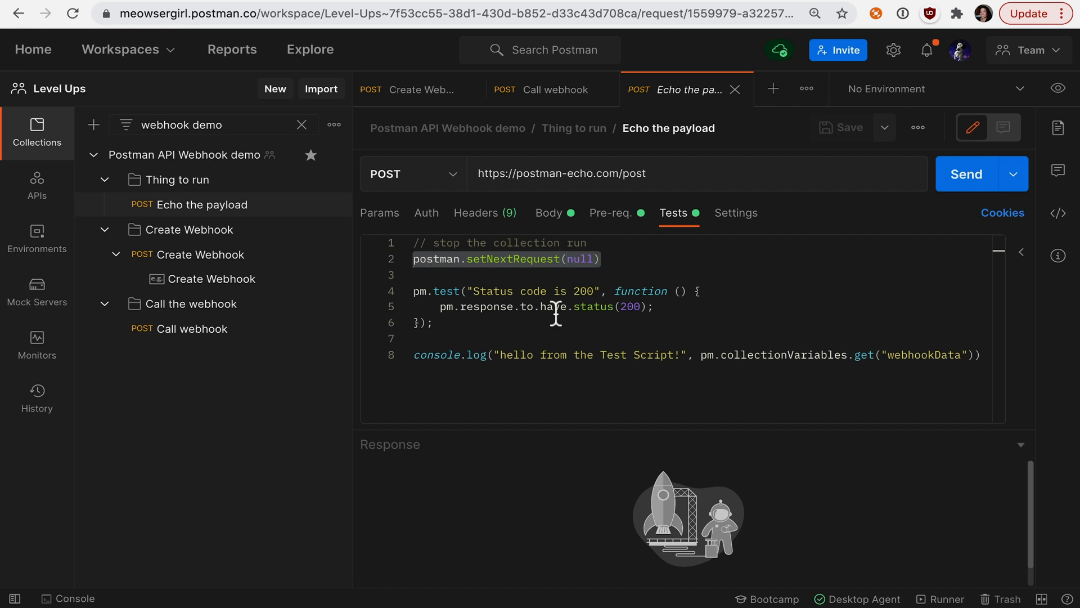
mouse_move(547, 310)
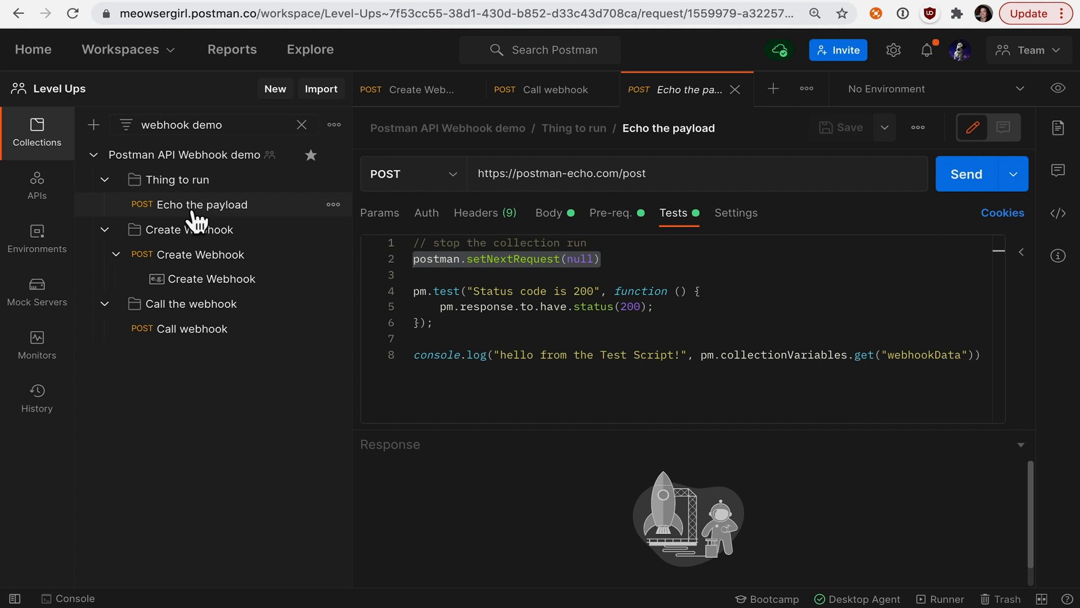
mouse_move(197, 215)
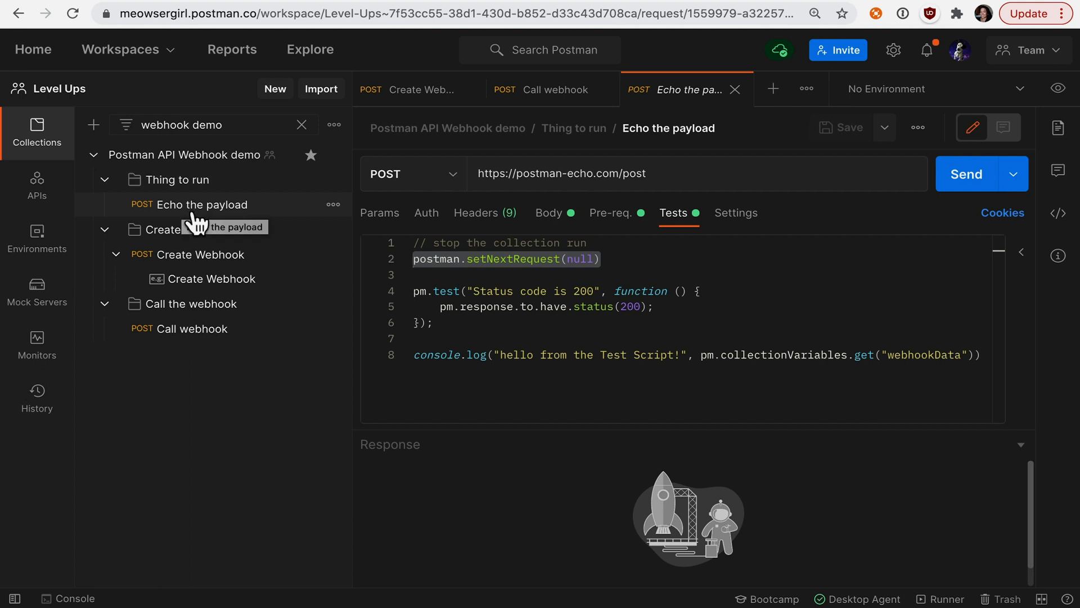